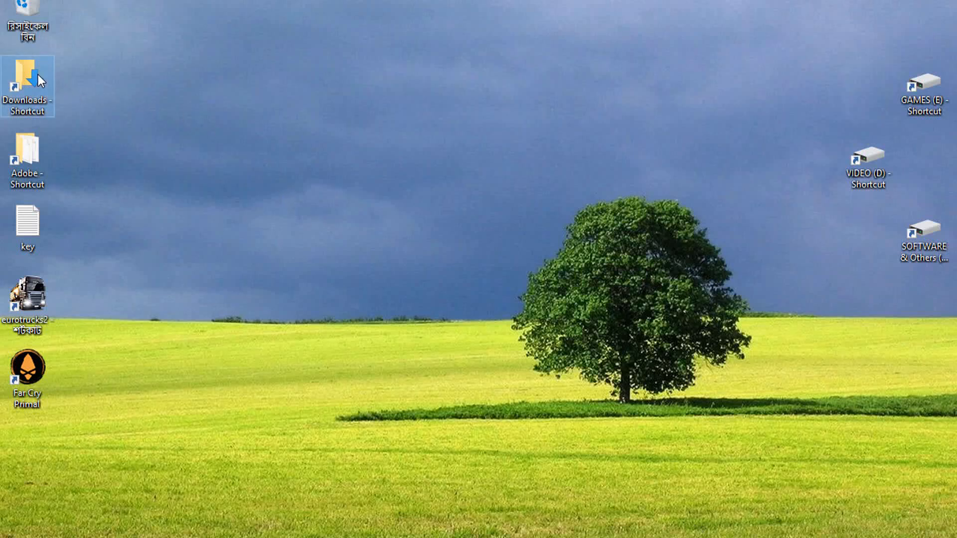
Open Downloads and view the D3DCOMPILER_43.dll error screenshot, then the next one
double_click(27, 85)
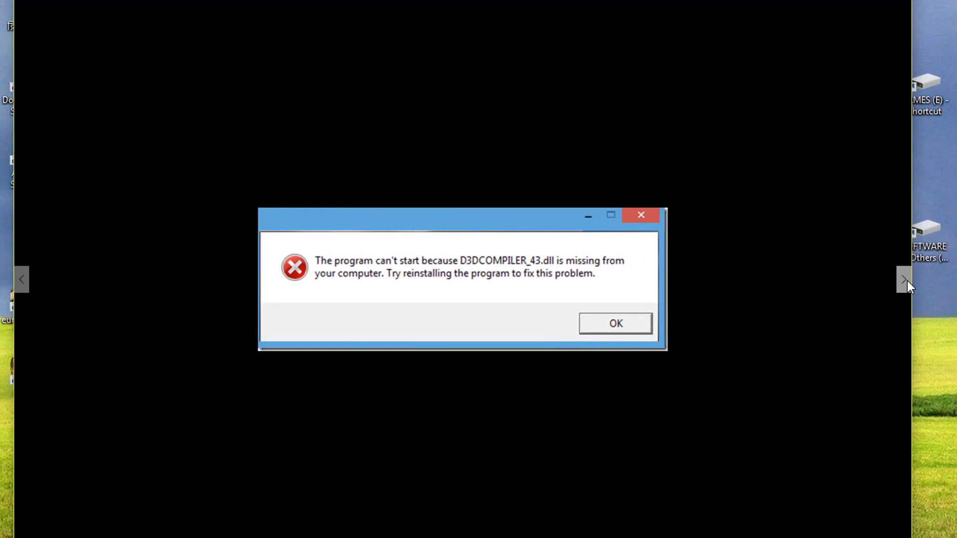
click(615, 323)
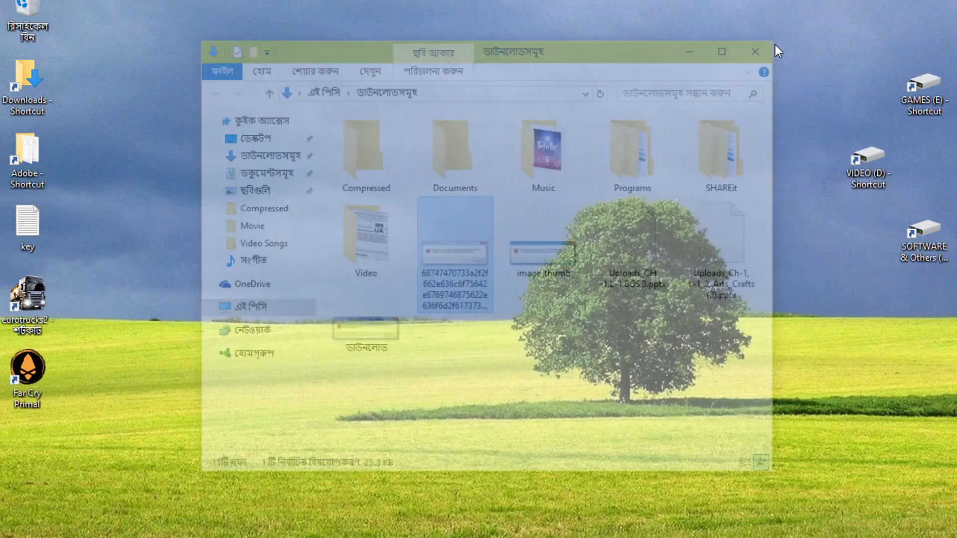
Browse to F:\SOFTWARE\aio210 and open an item inside that folder
double_click(924, 231)
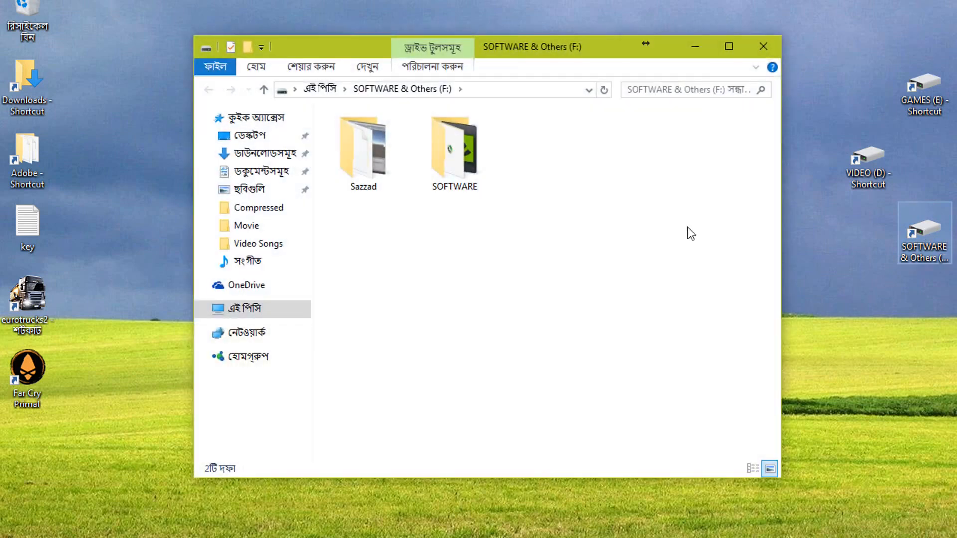
double_click(454, 147)
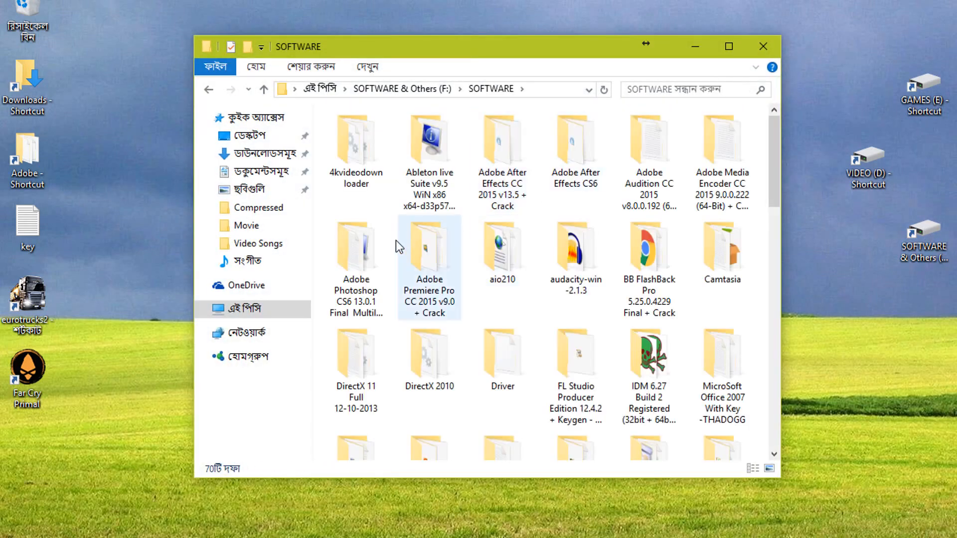
double_click(500, 245)
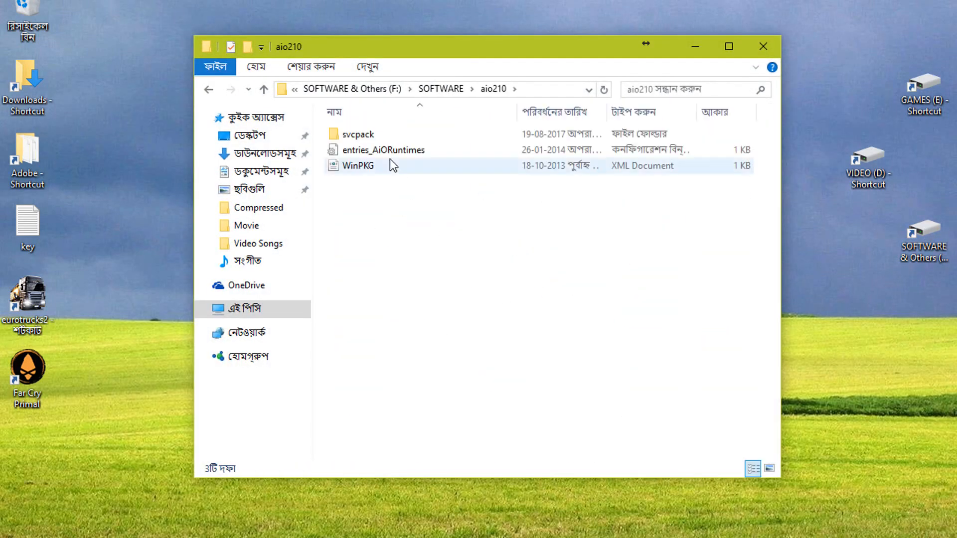
double_click(358, 134)
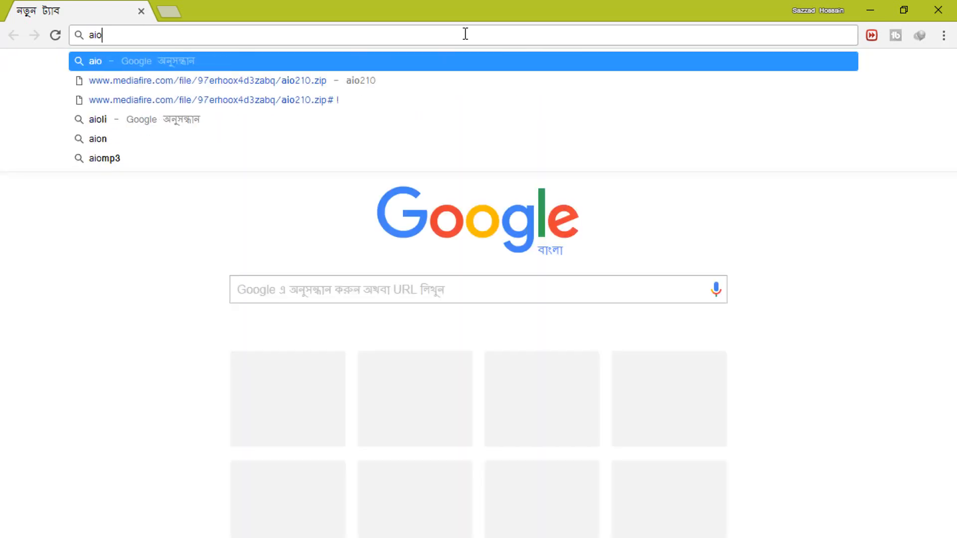
Search Google for 'aio-runtimes' and open the ComputerBase All in One Runtimes result
text(-)
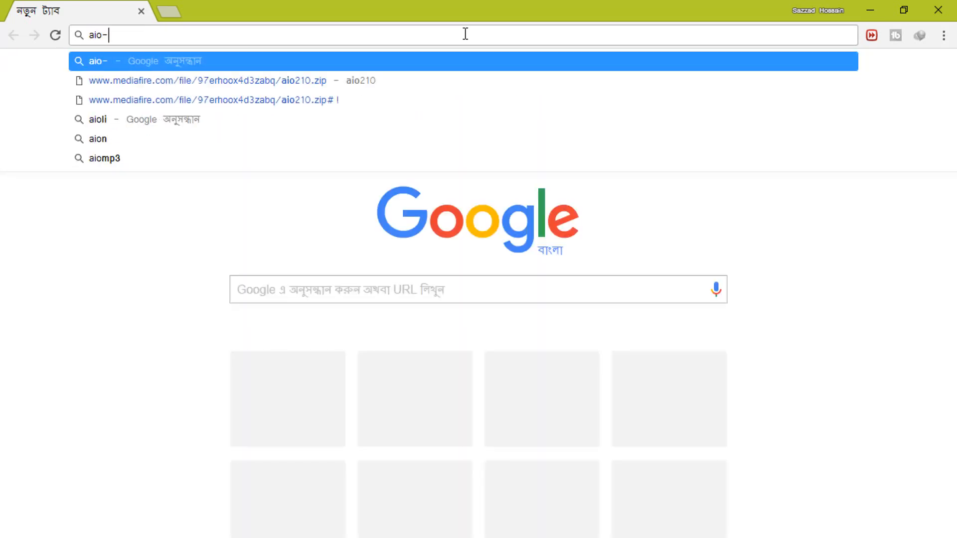
text(run)
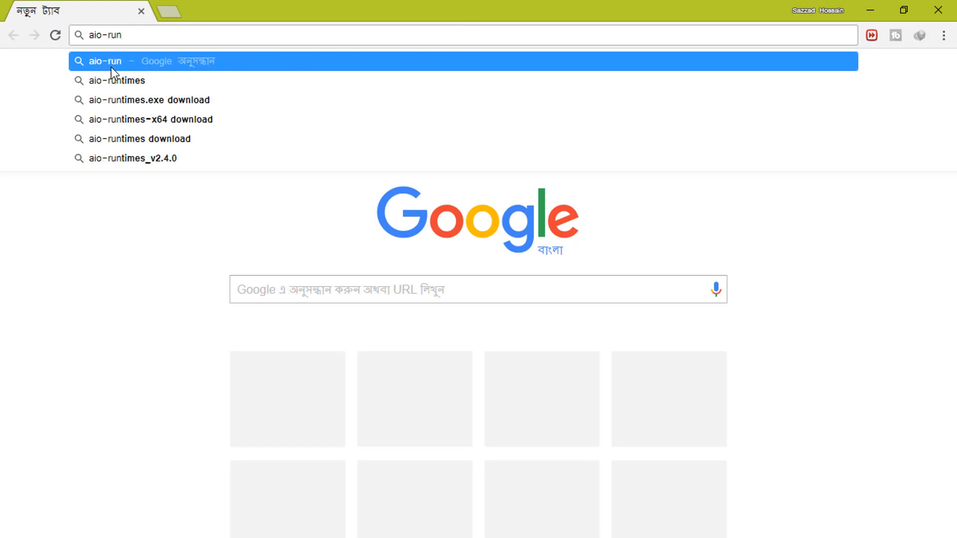
click(120, 80)
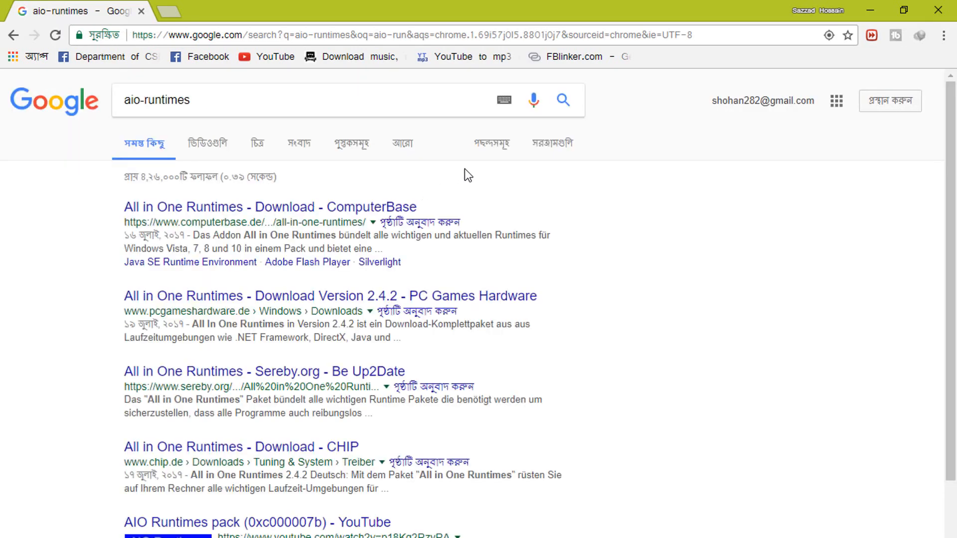
click(269, 207)
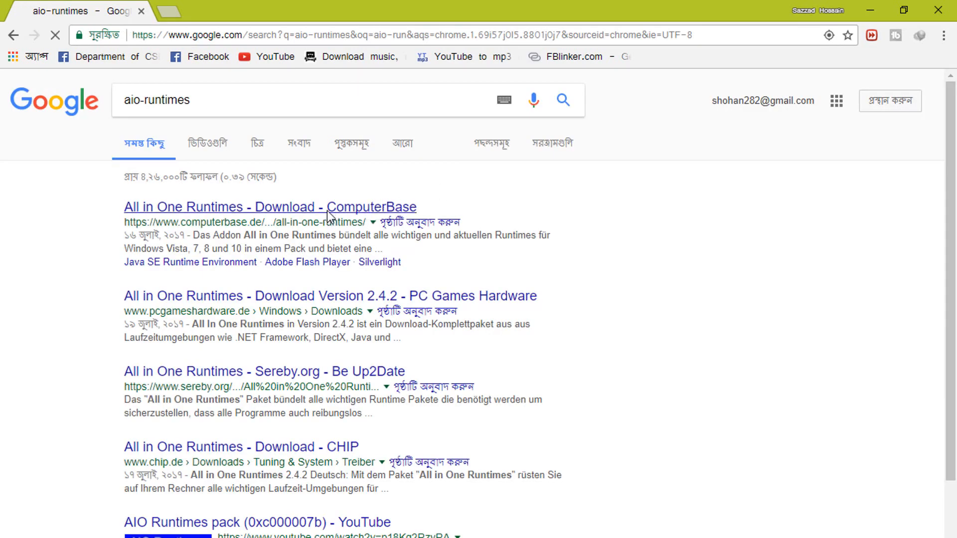
click(269, 207)
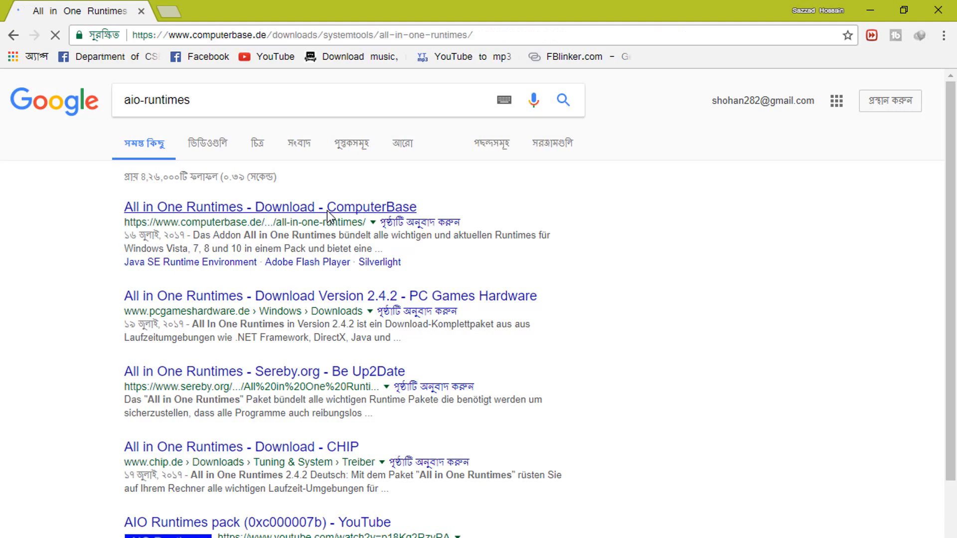
Open the ComputerBase download page's screenshot showing the WinPKG installer's included runtimes
click(270, 207)
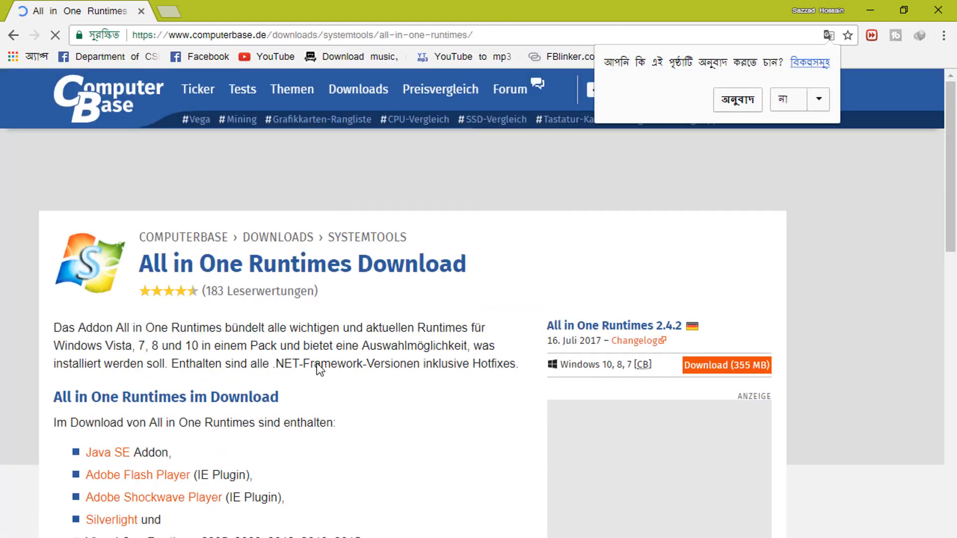
scroll(down, 3)
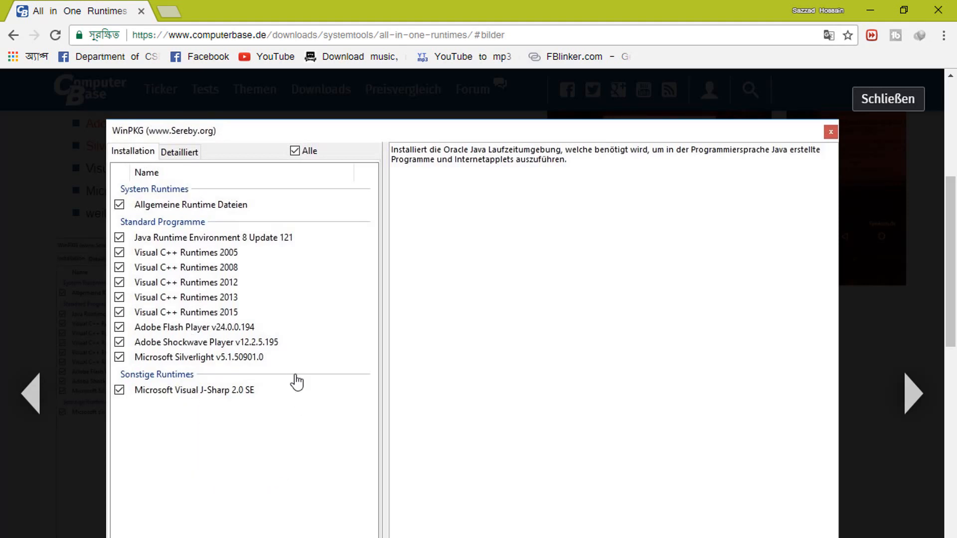
mouse_move(444, 462)
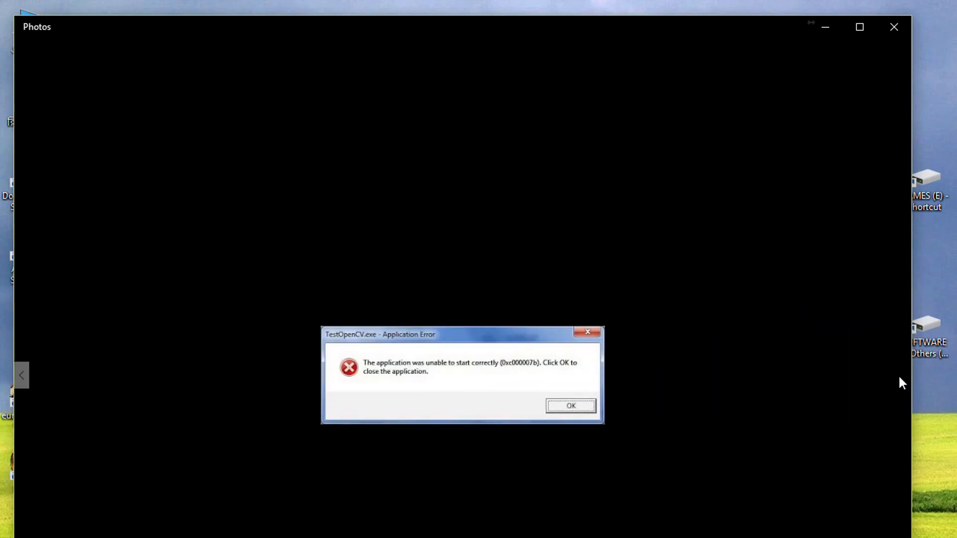
Close the 0xc000007b error screenshot in Photos, returning to Downloads
click(569, 406)
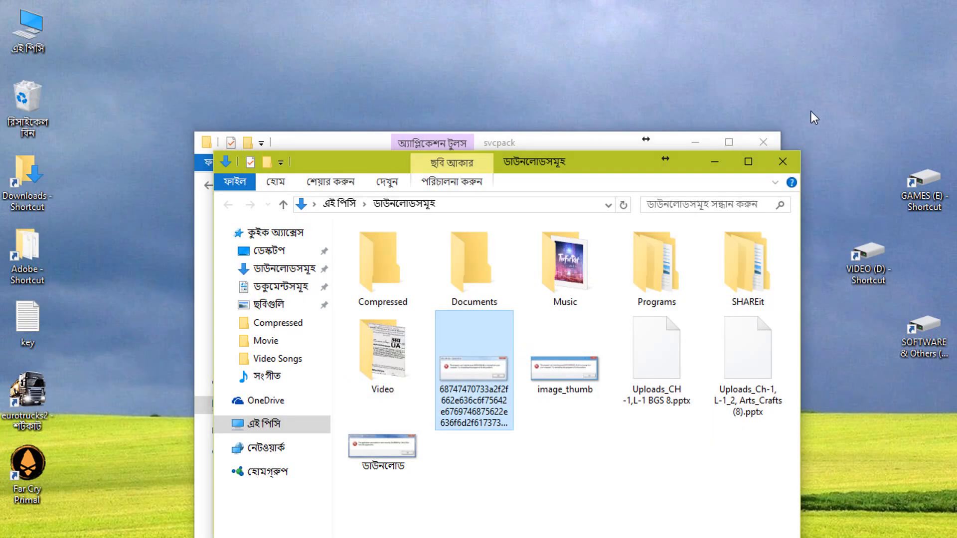